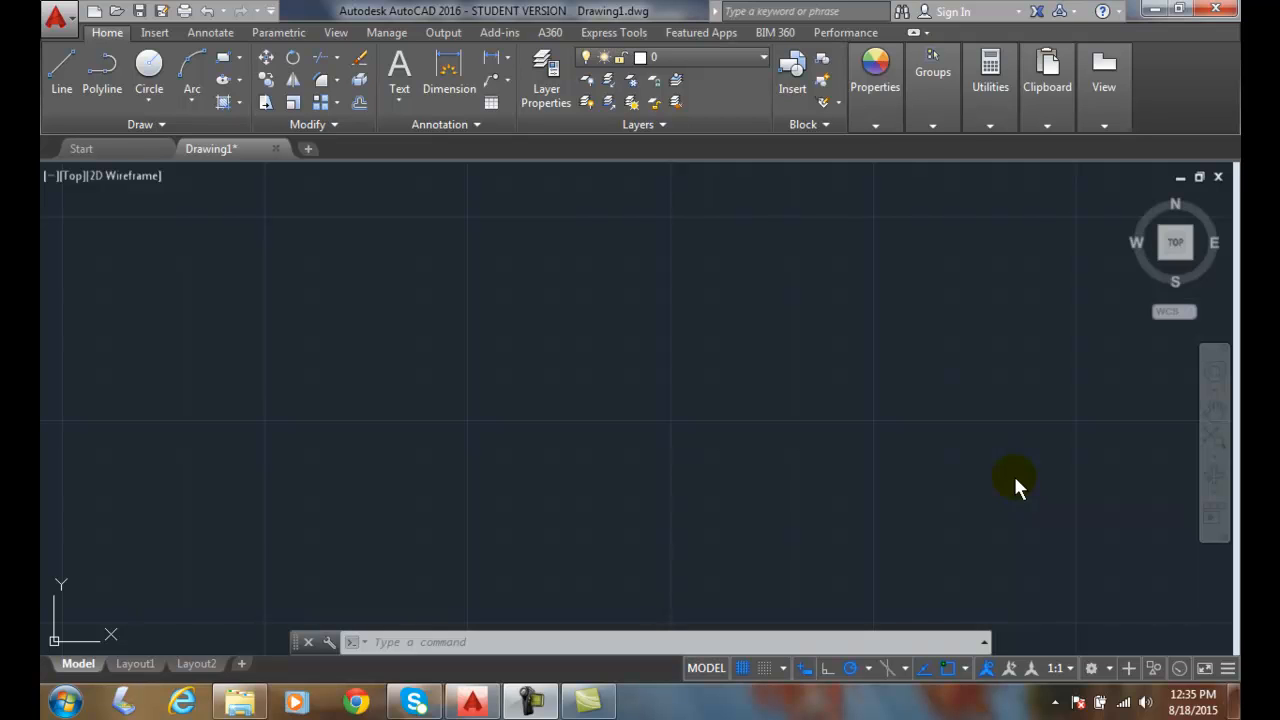
mouse_move(950, 523)
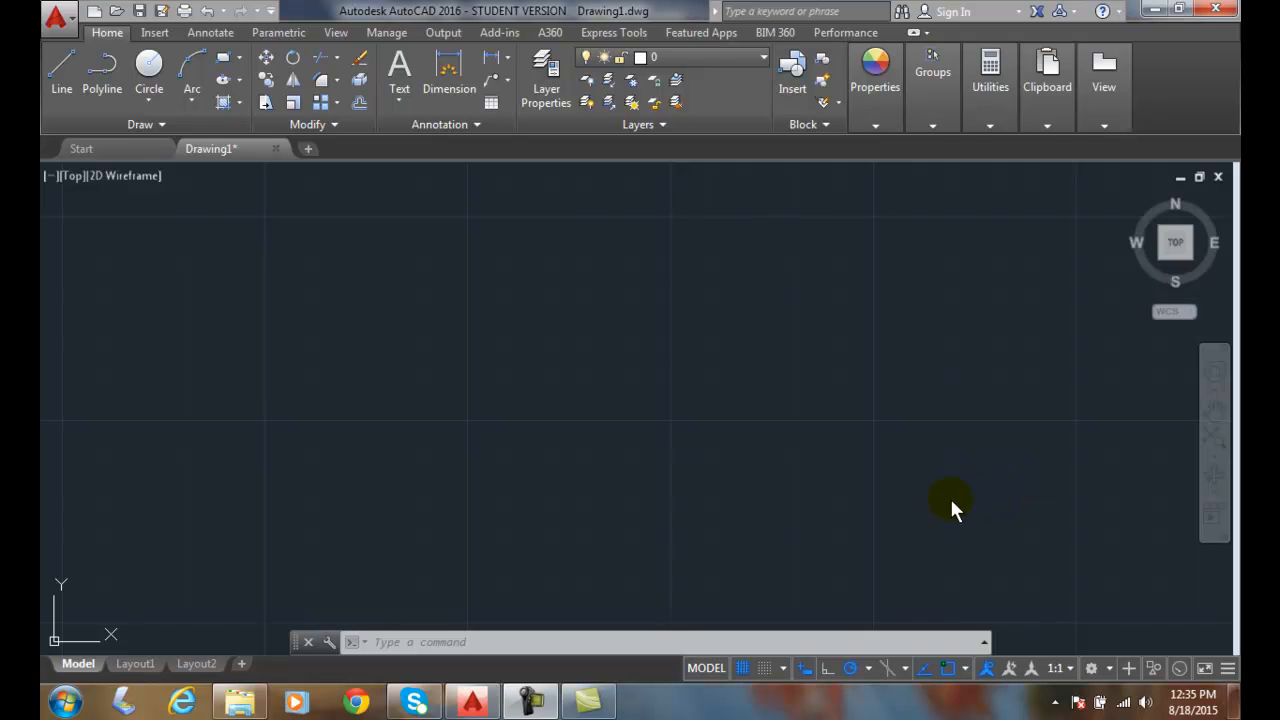
mouse_move(58, 75)
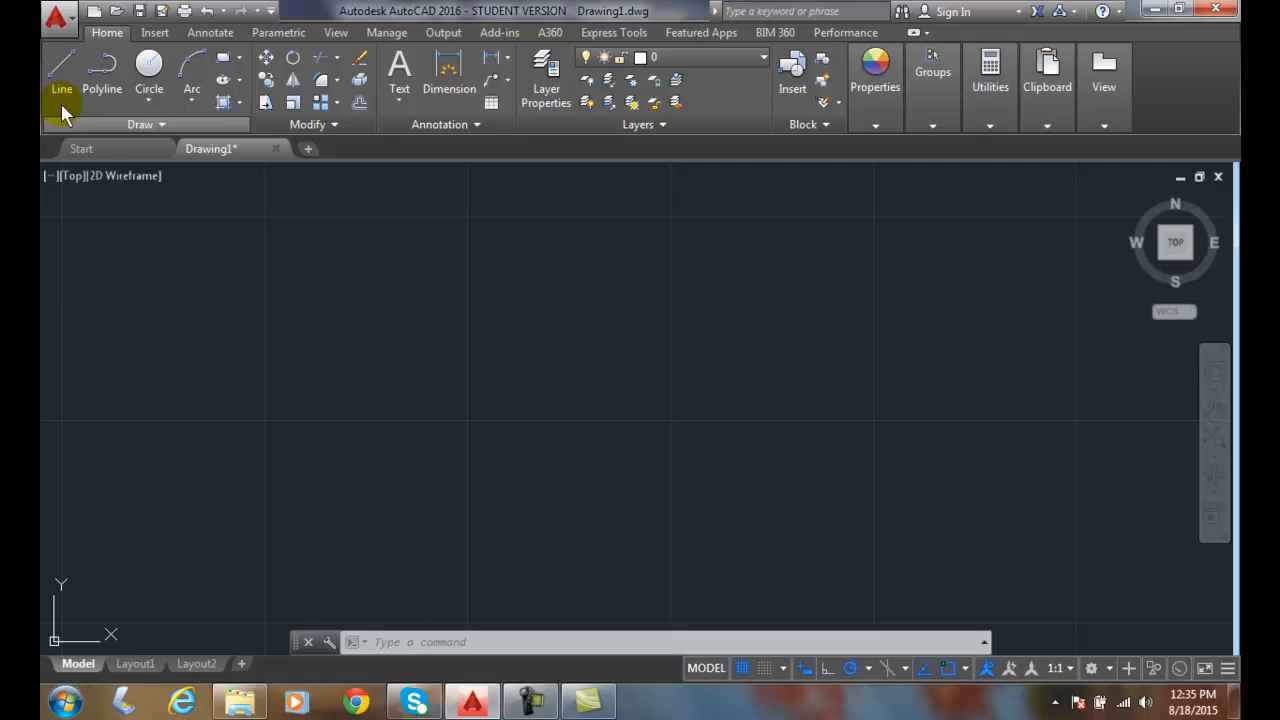
- Start a line with its first point at the origin 0,0
left_click(59, 68)
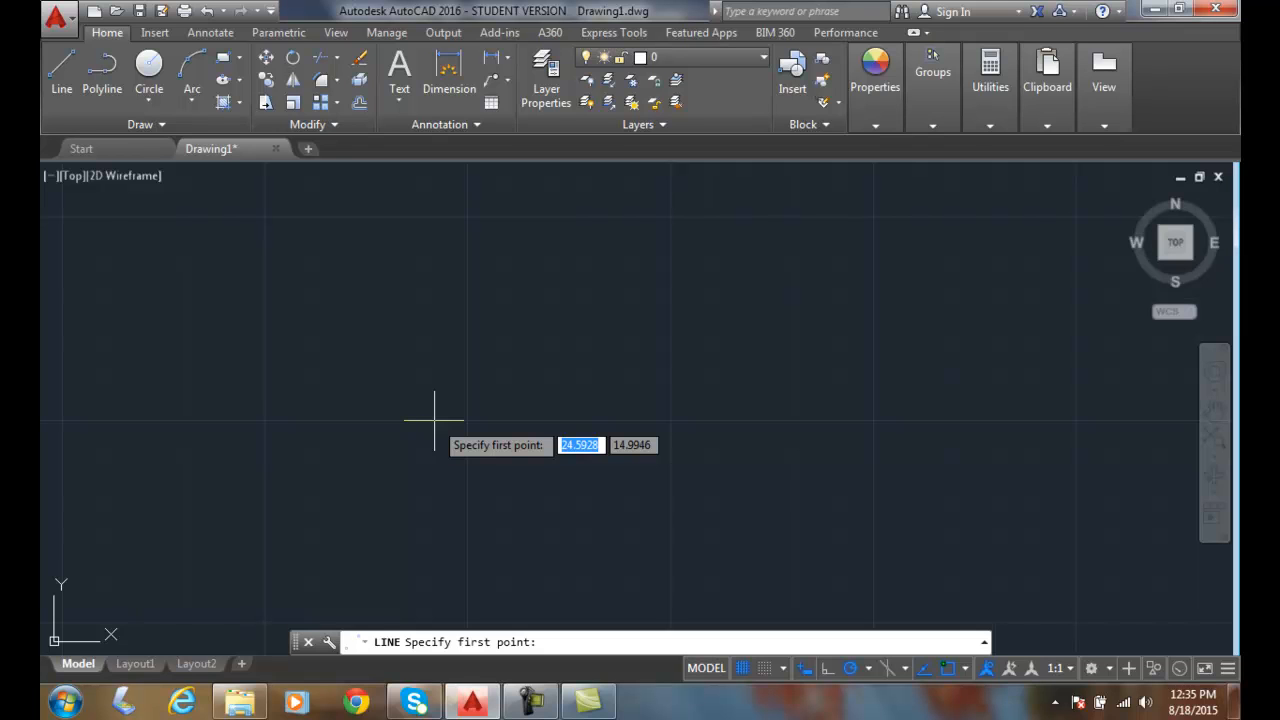
type("0,0")
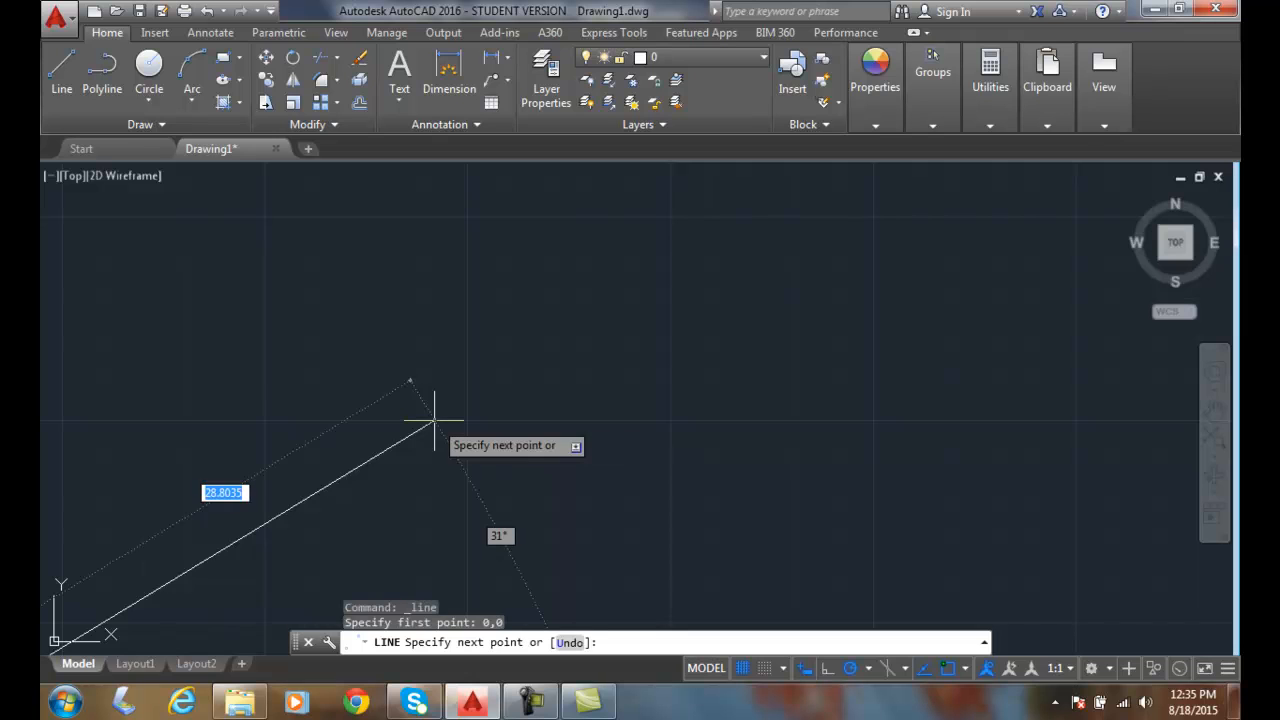
mouse_move(225, 278)
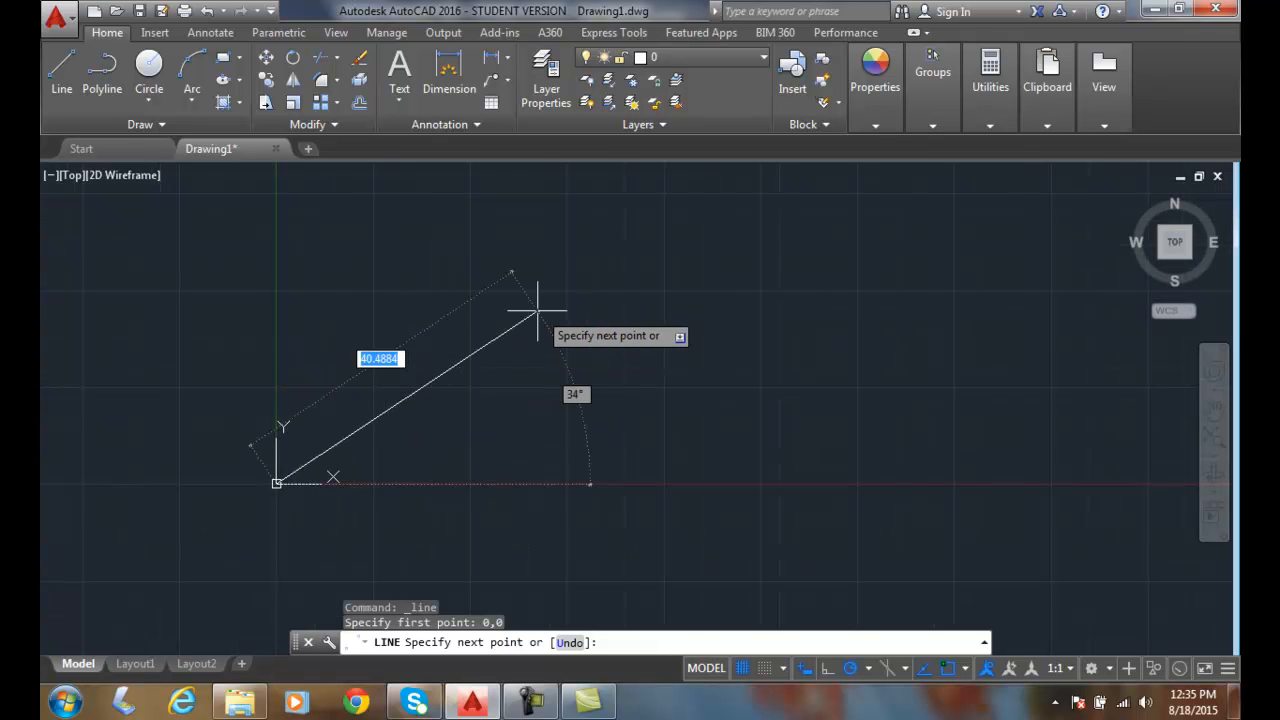
mouse_move(625, 255)
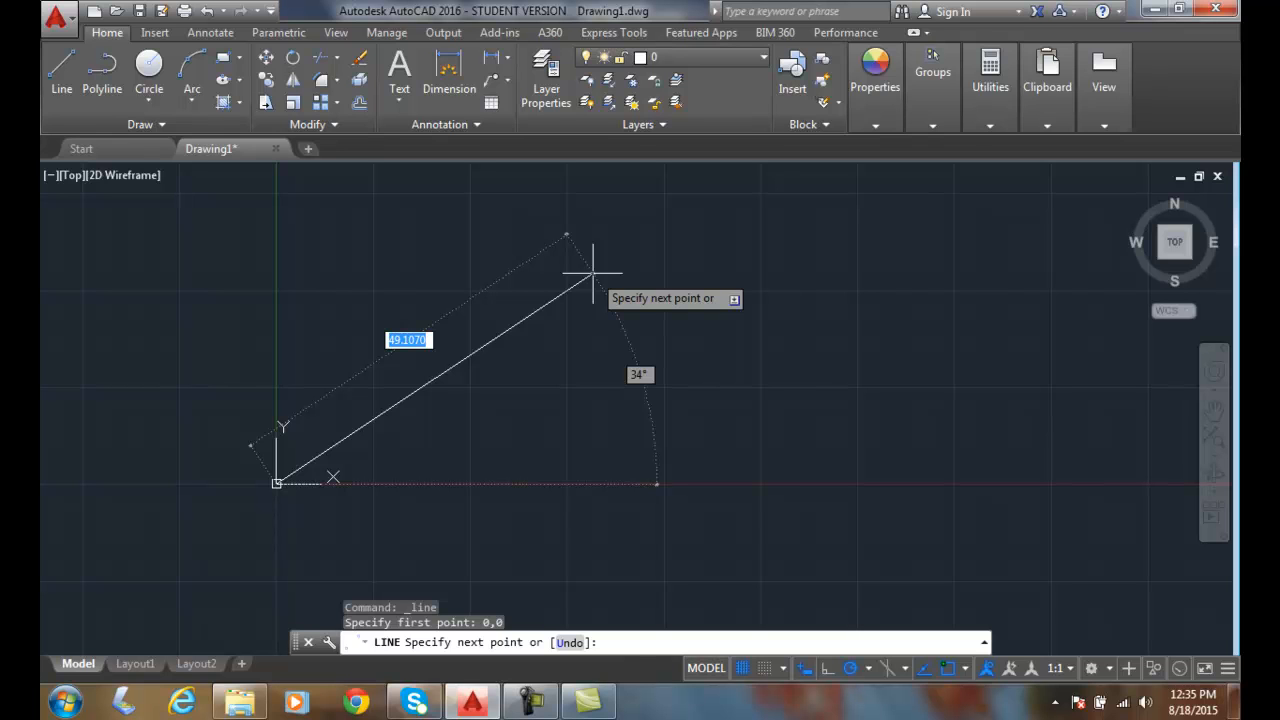
- Enter the line's second point as relative coordinate @2,2
type("2")
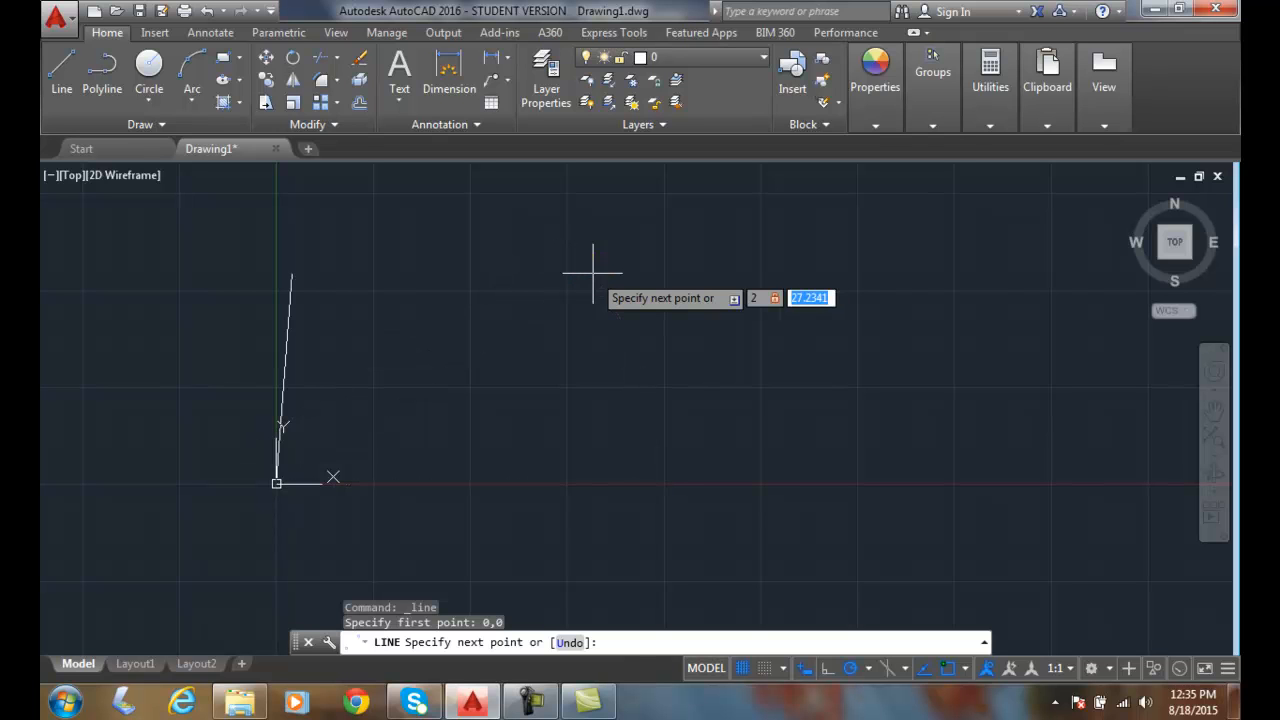
type("2")
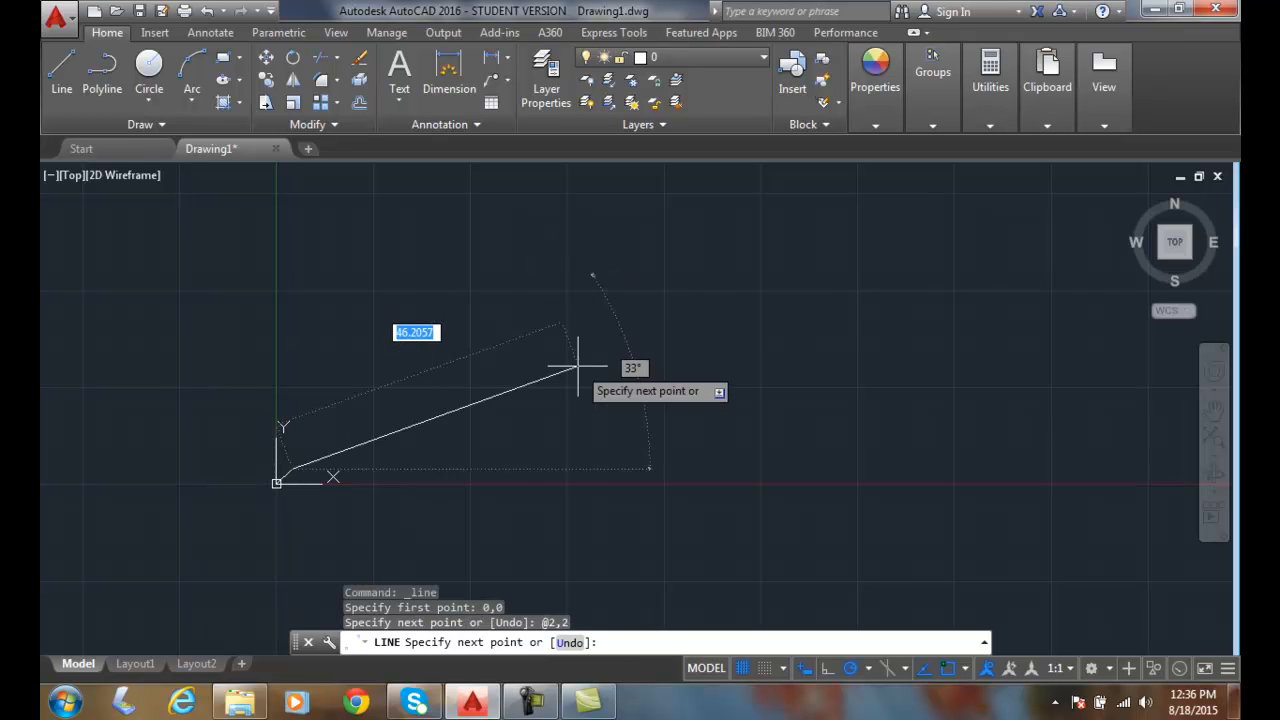
mouse_move(595, 405)
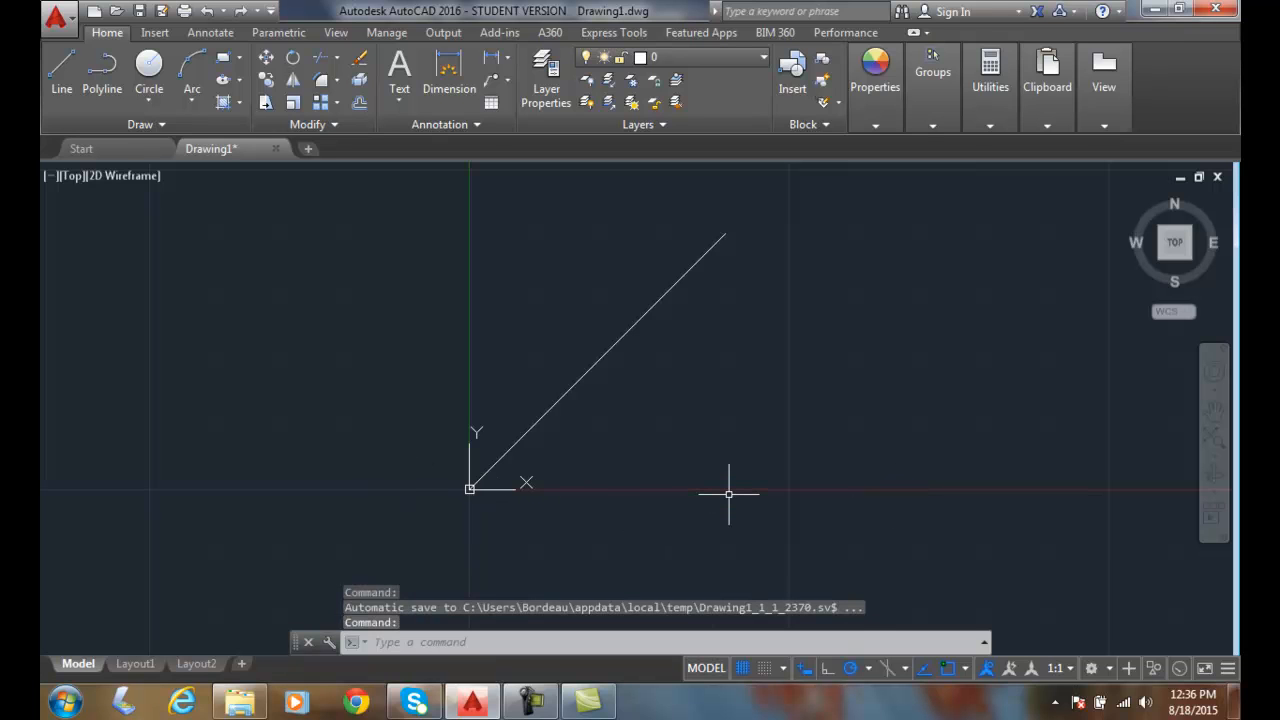
mouse_move(731, 226)
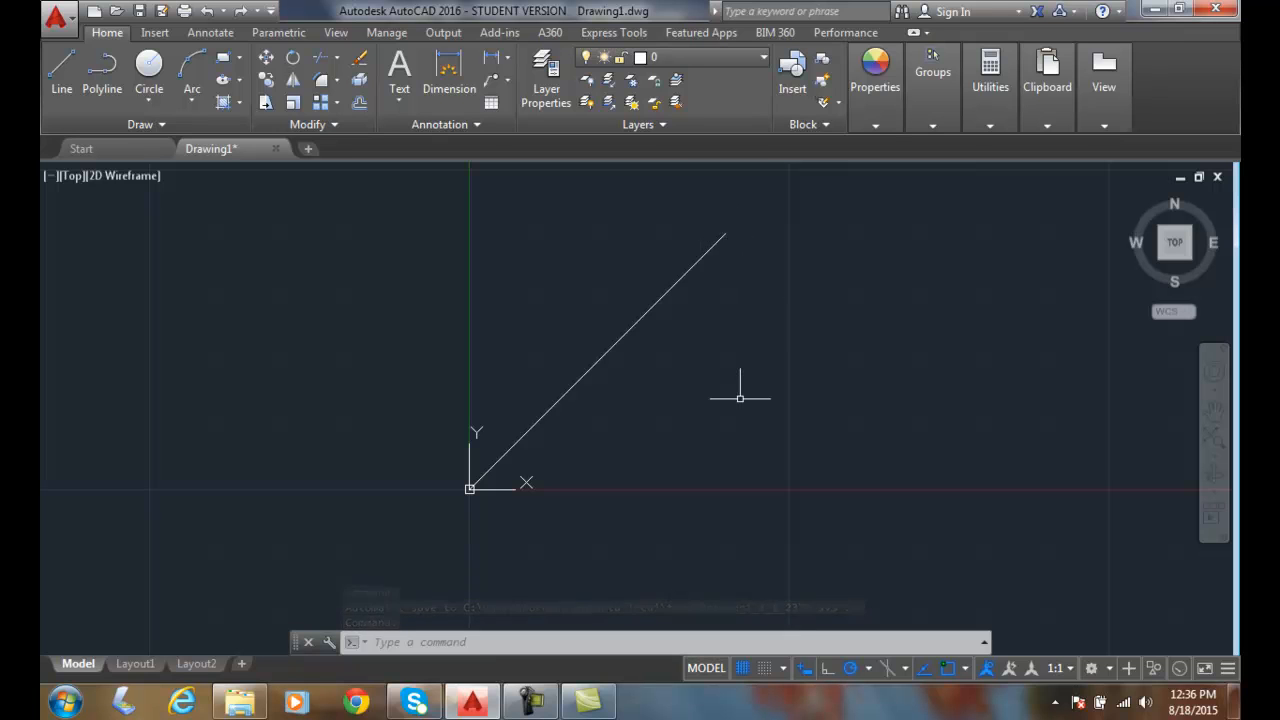
mouse_move(995, 480)
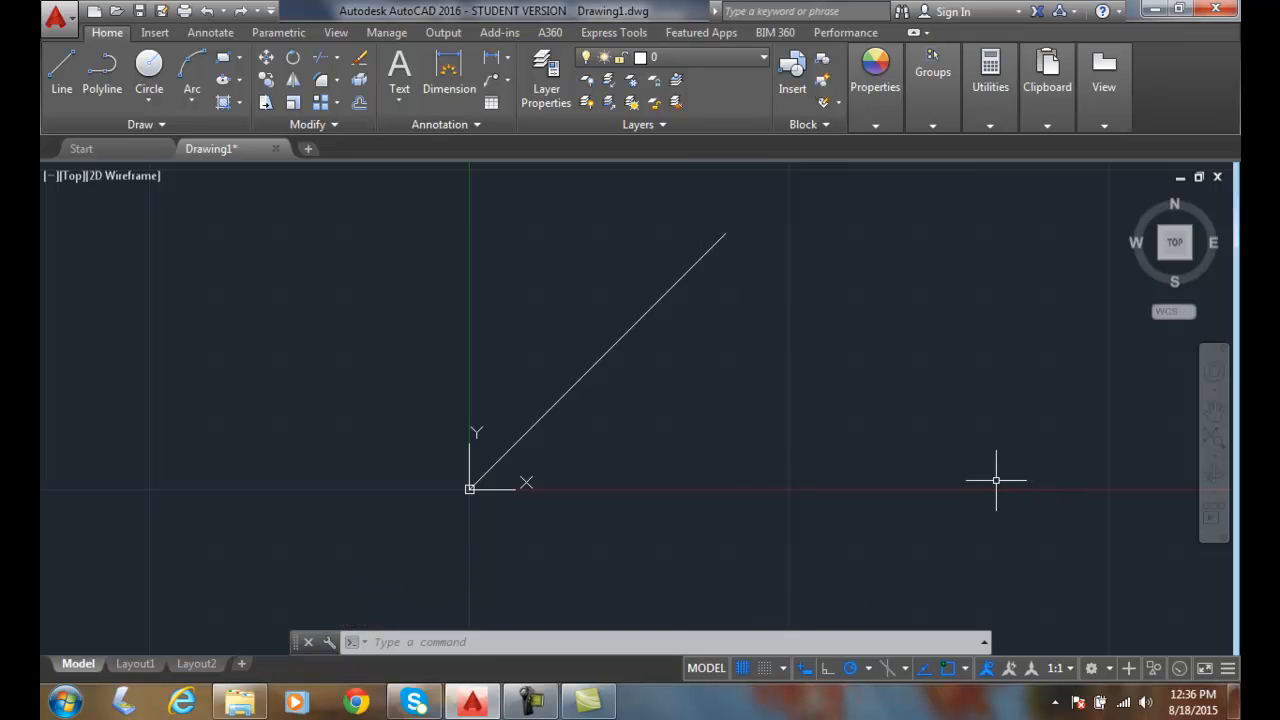
mouse_move(620, 487)
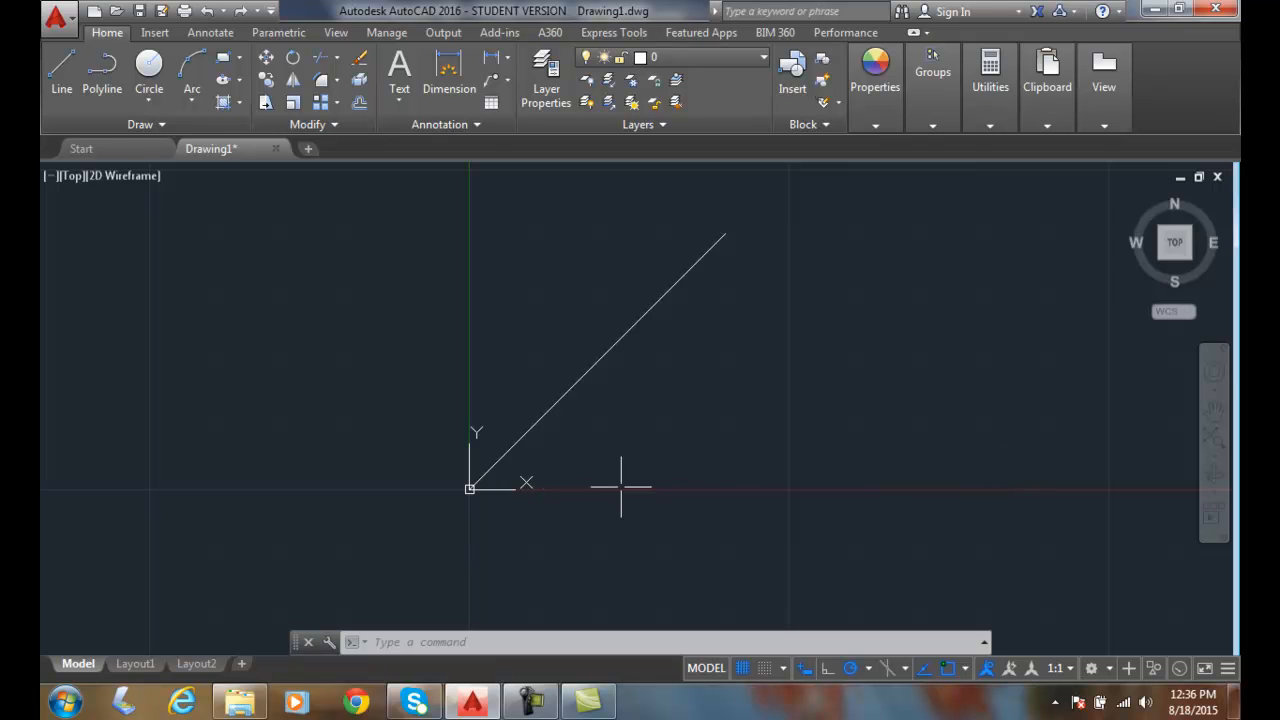
mouse_move(764, 500)
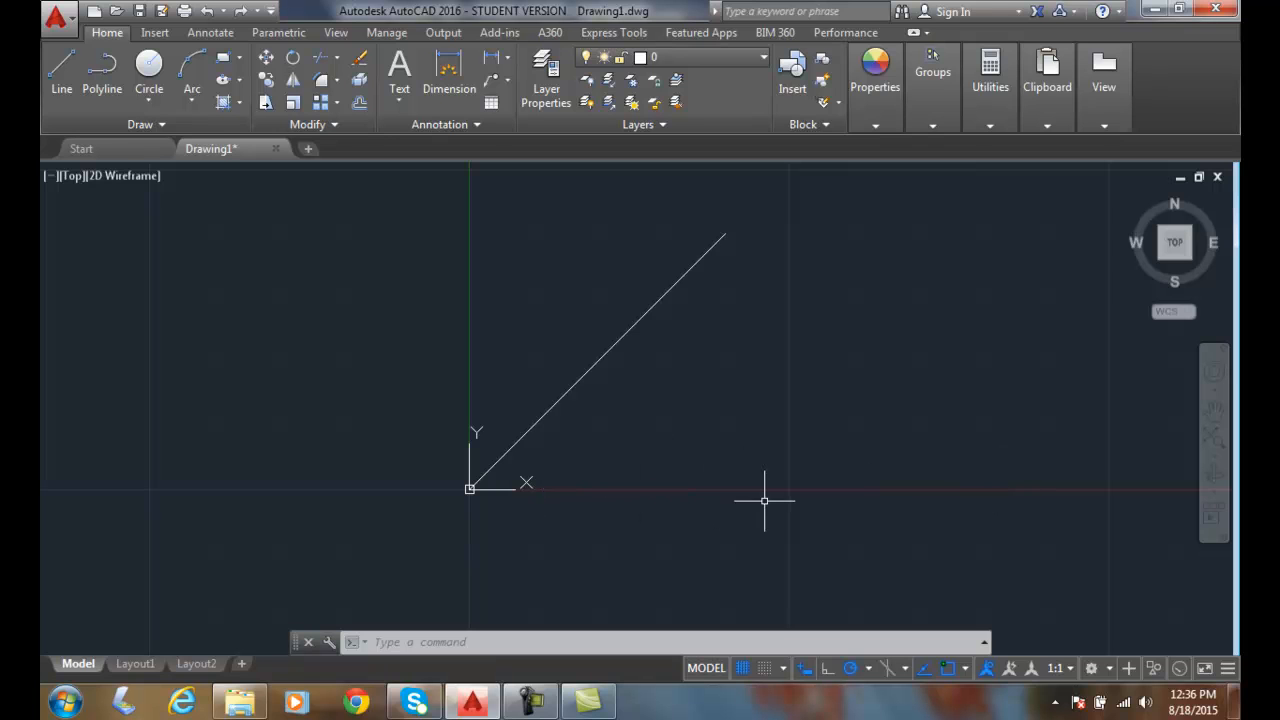
mouse_move(740, 500)
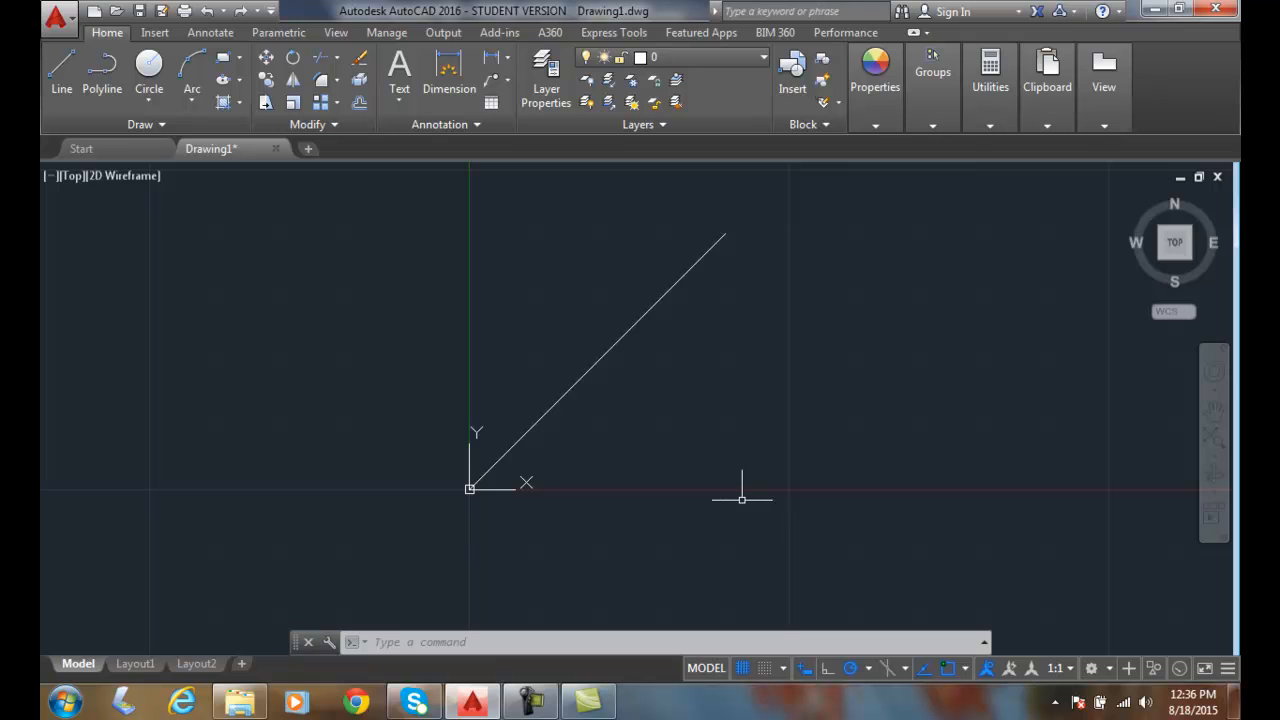
mouse_move(727, 498)
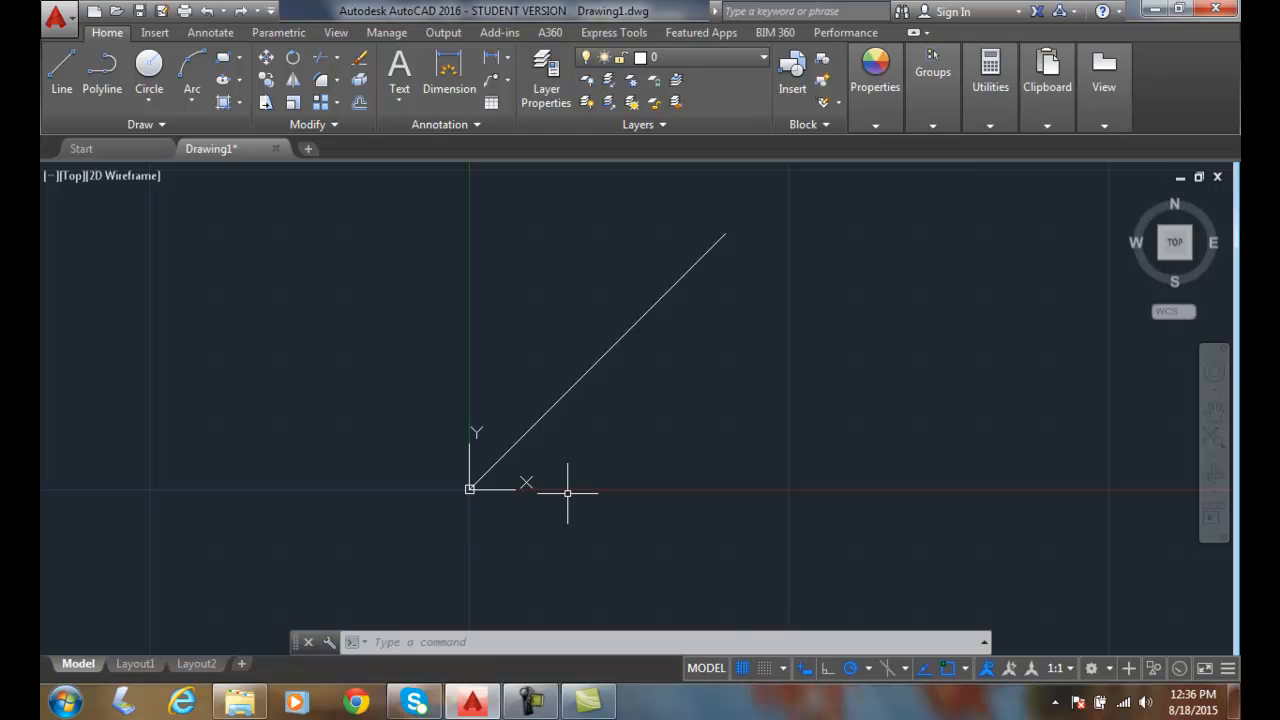
mouse_move(596, 488)
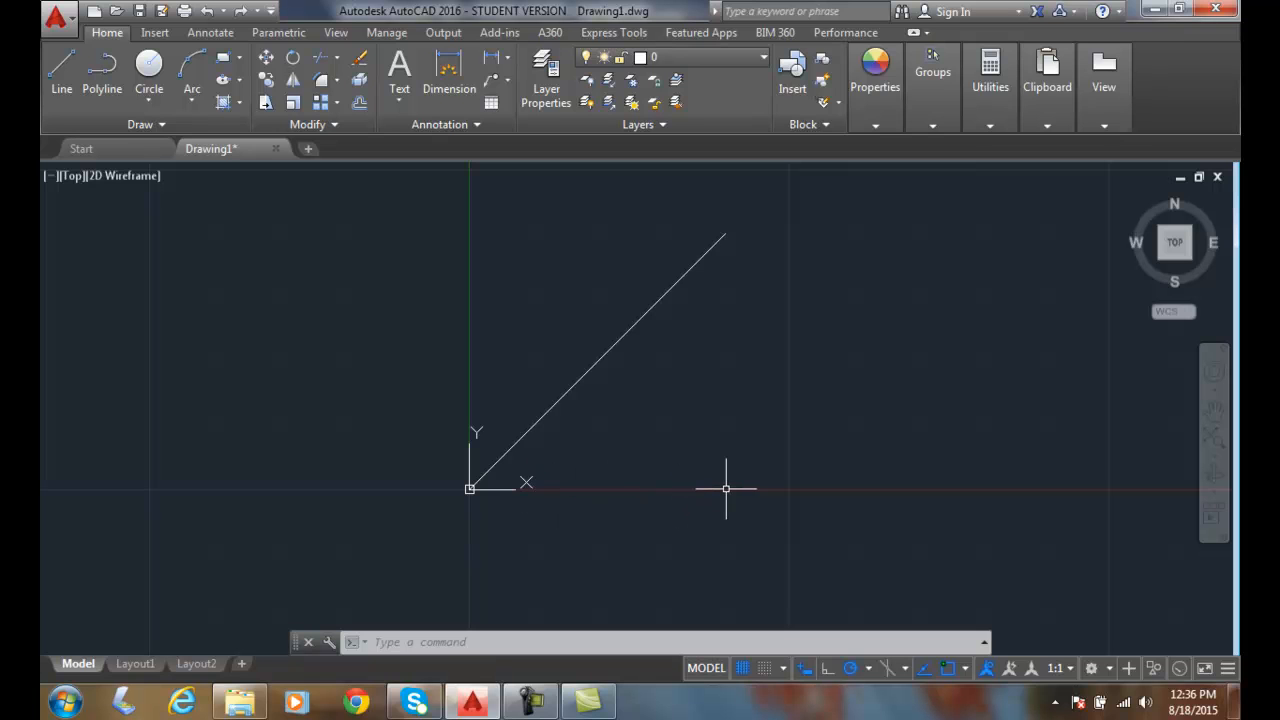
mouse_move(722, 360)
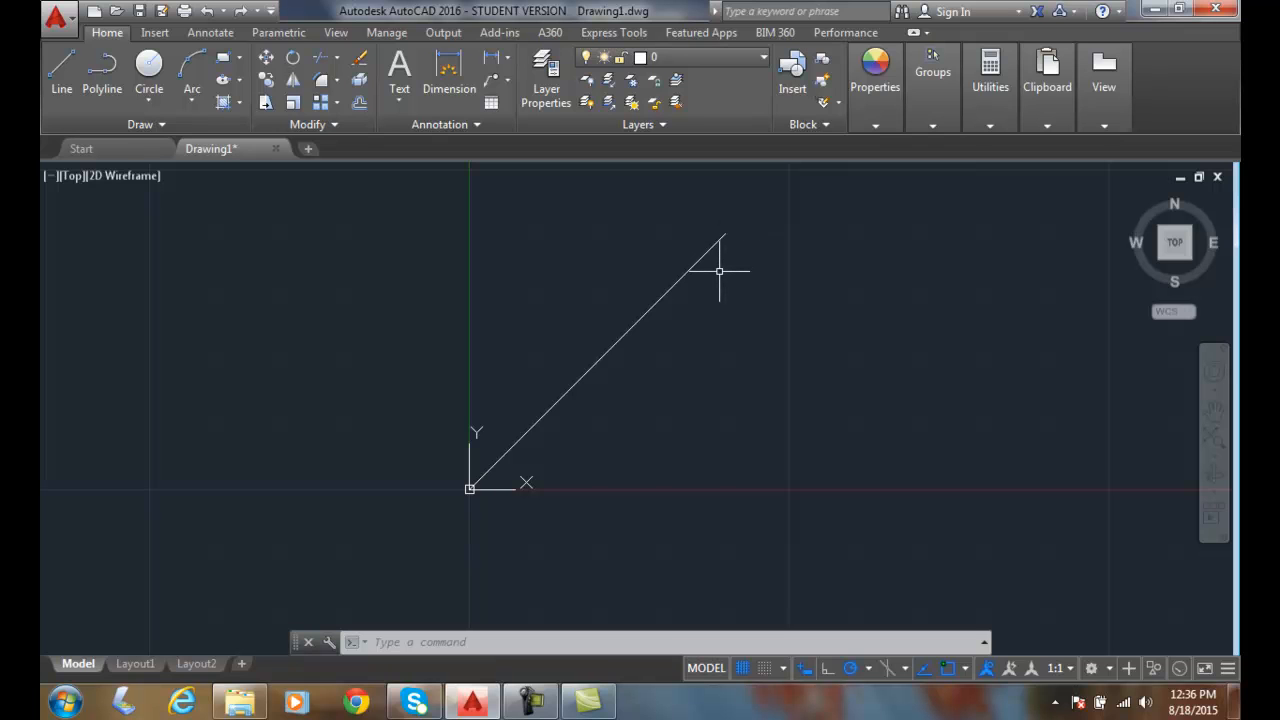
mouse_move(712, 295)
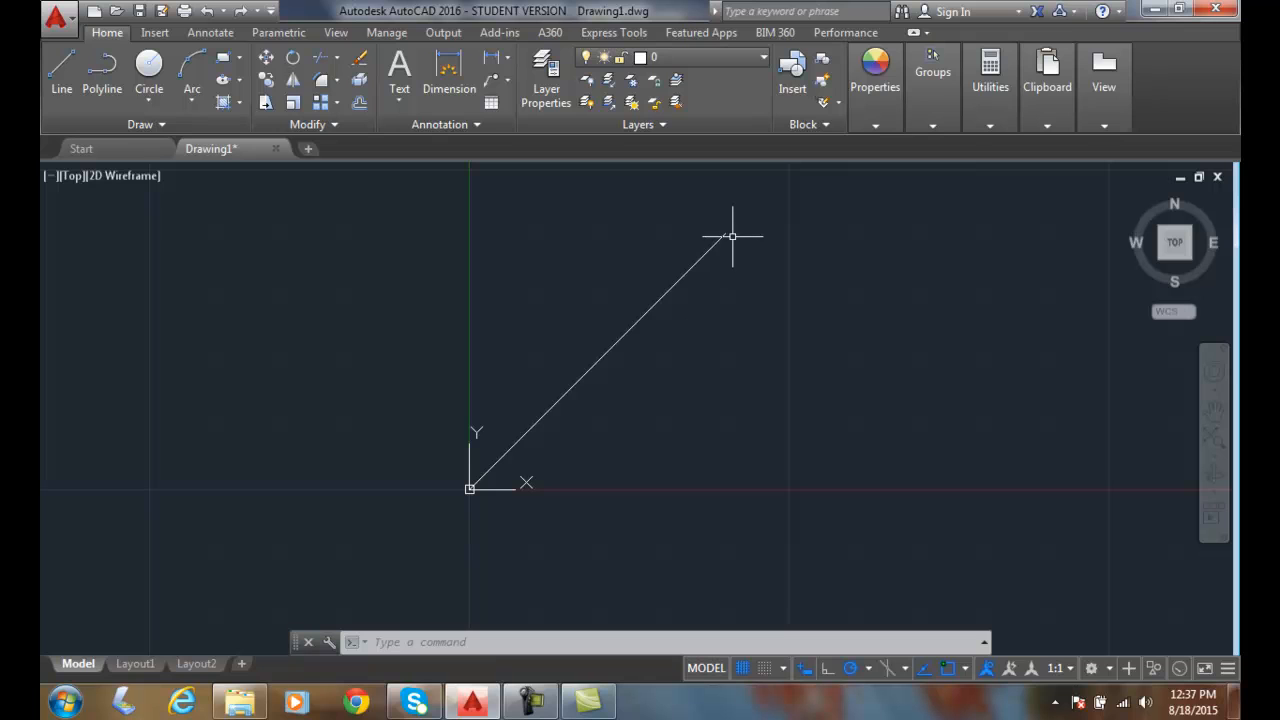
mouse_move(732, 237)
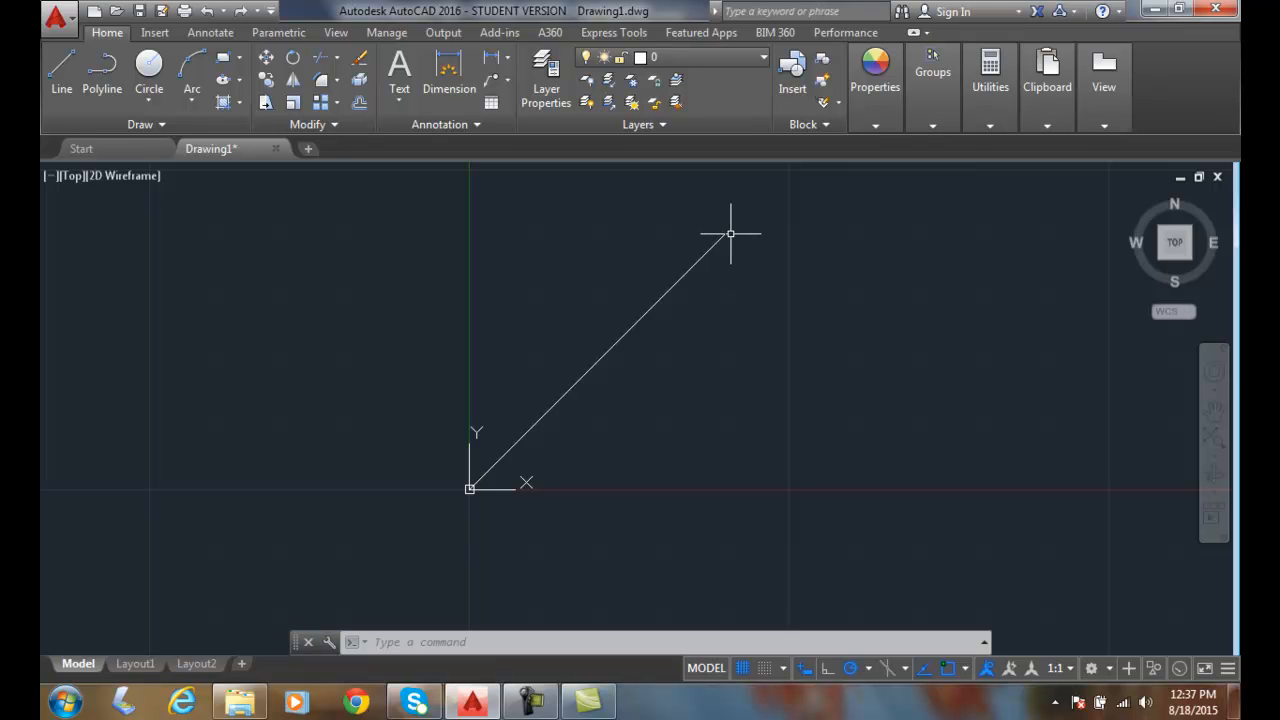